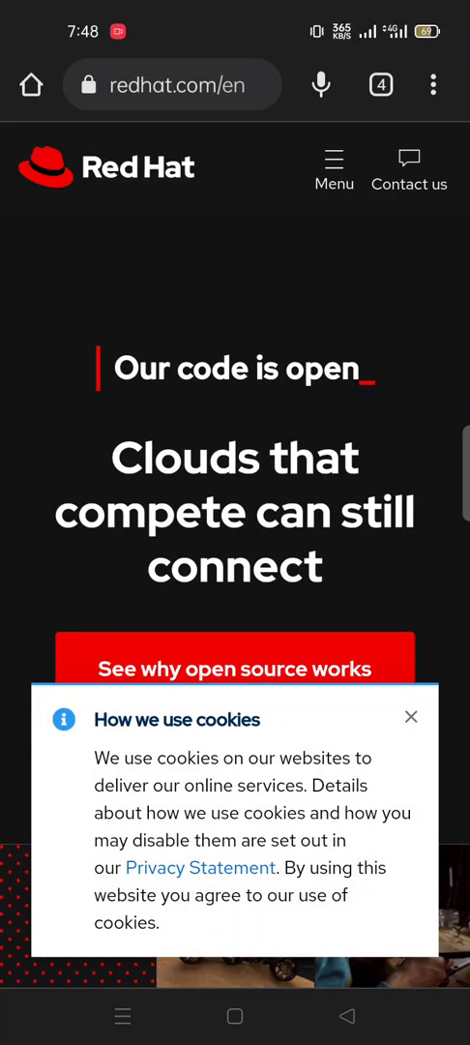
Step: Close the 'How we use cookies' banner to reveal the 'Clouds that compete can still connect' hero
click(410, 717)
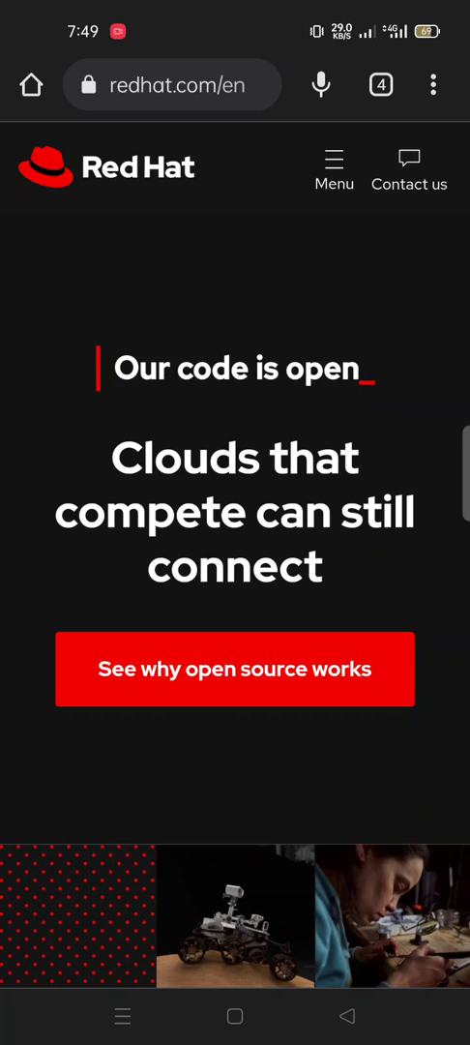
Step: Scroll the homepage past the container and edge cards to the Red Hat Summit sign-up
scroll(down, 3)
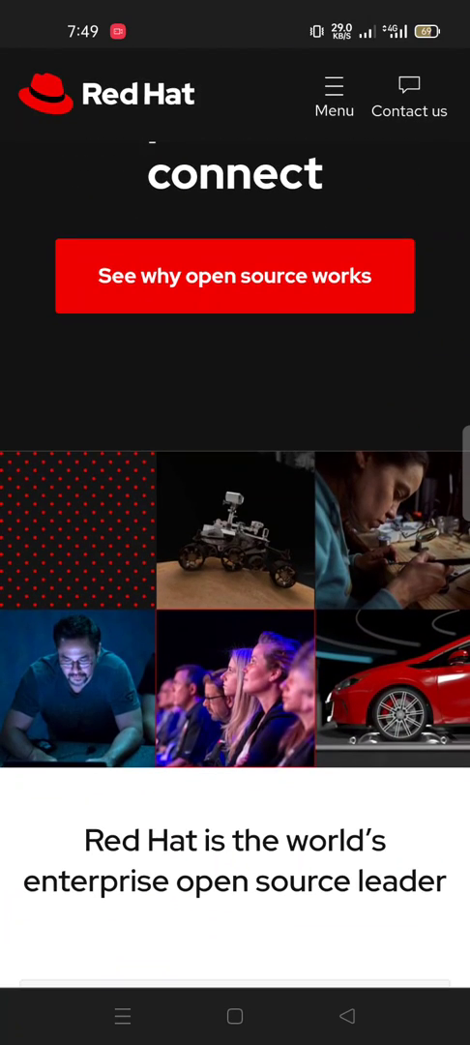
scroll(down, 3)
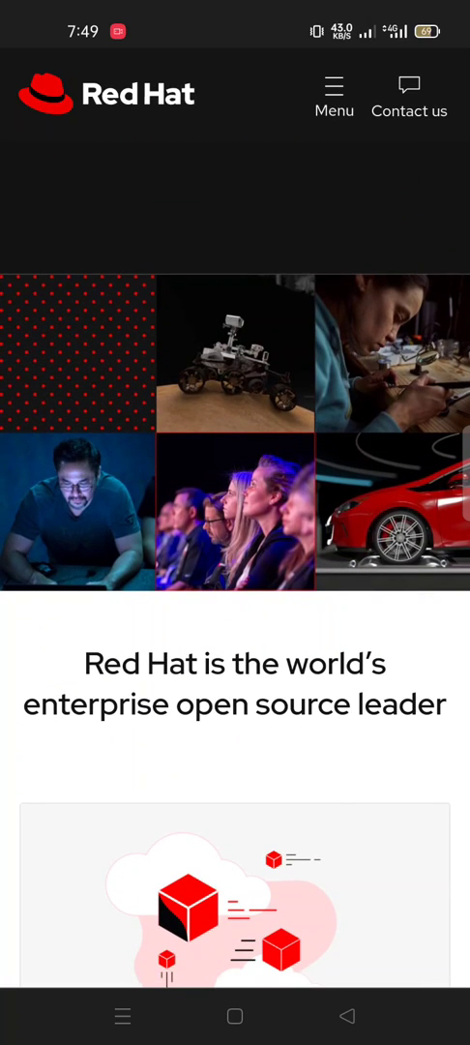
scroll(down, 3)
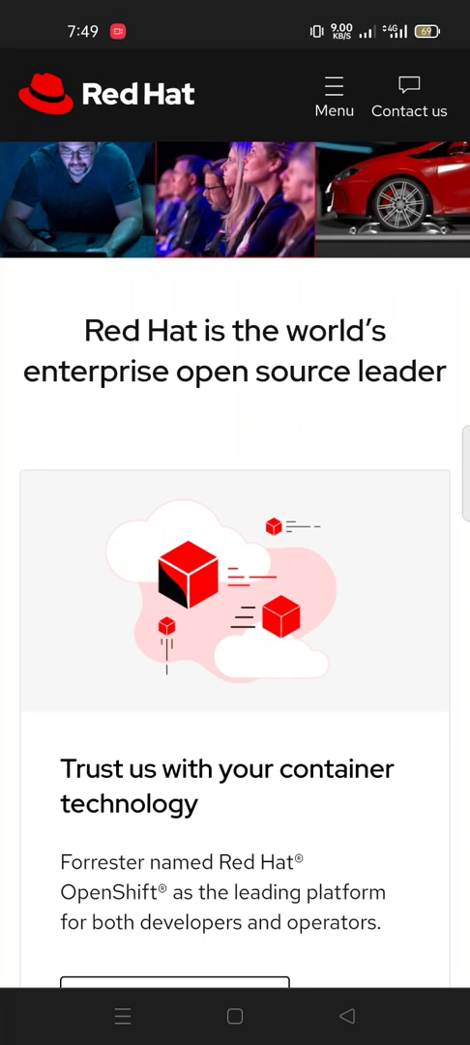
scroll(down, 3)
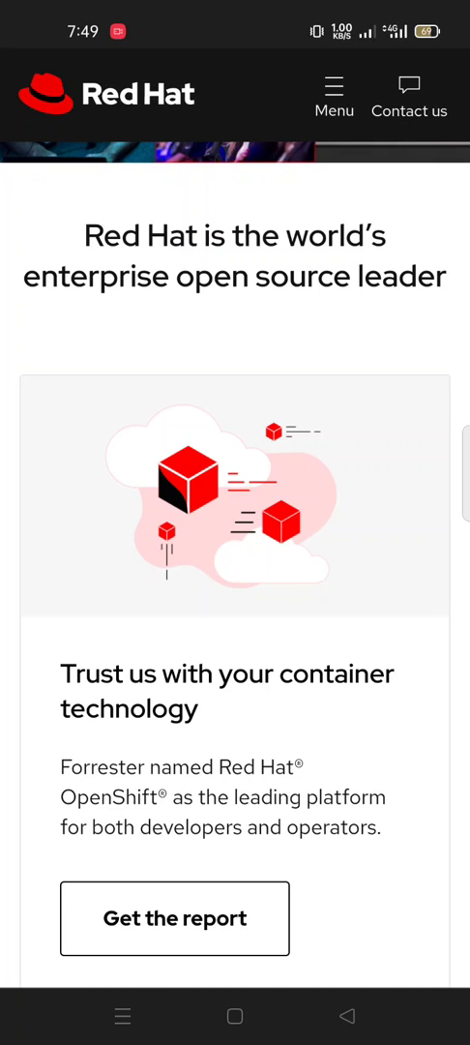
scroll(down, 3)
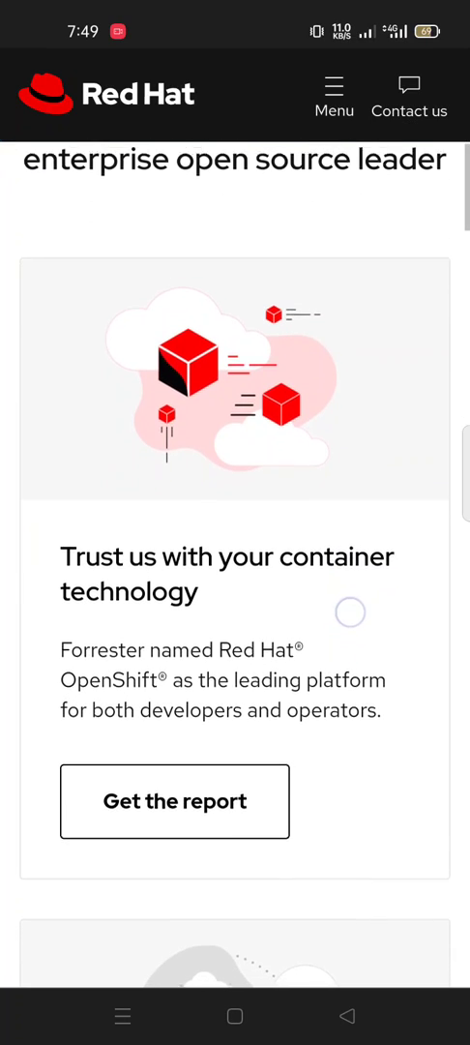
scroll(down, 3)
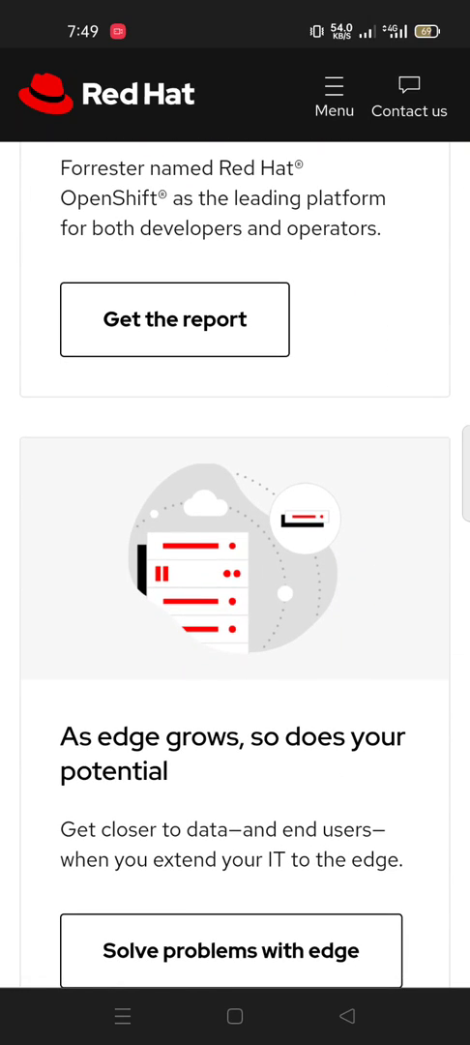
scroll(down, 3)
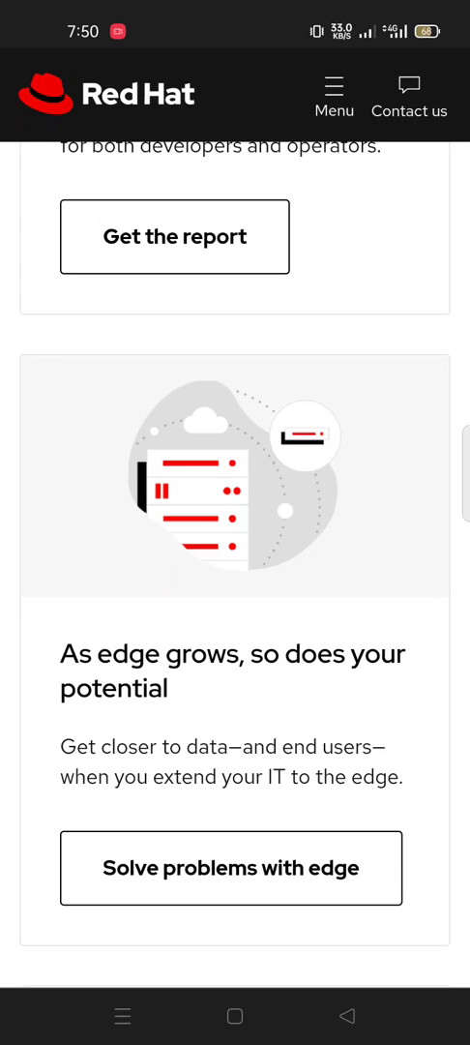
scroll(down, 3)
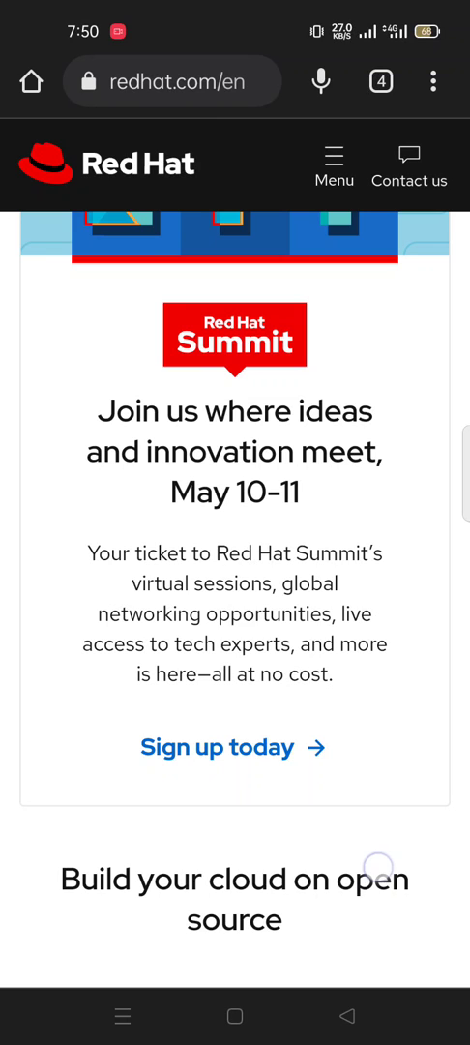
Step: Scroll past the Linux, OpenShift and Ansible cards to the 'All Red Hat products' list
scroll(down, 3)
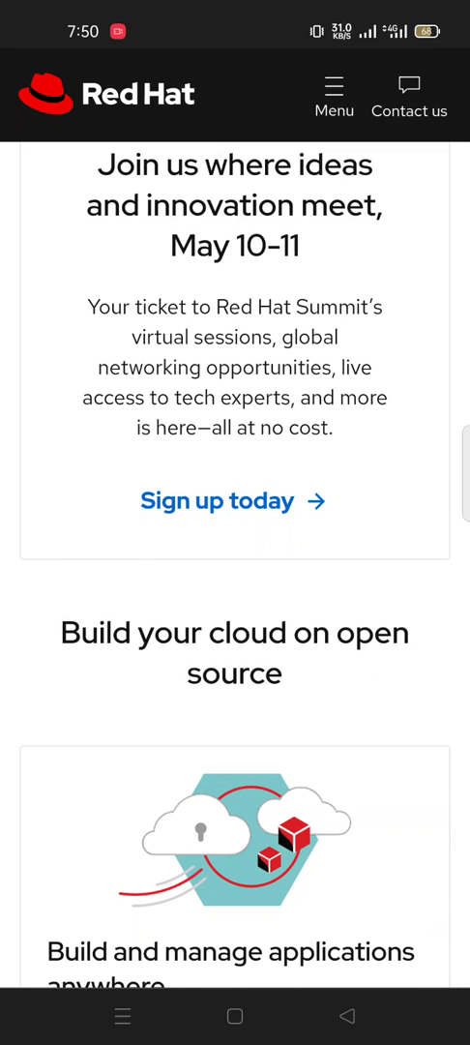
scroll(down, 3)
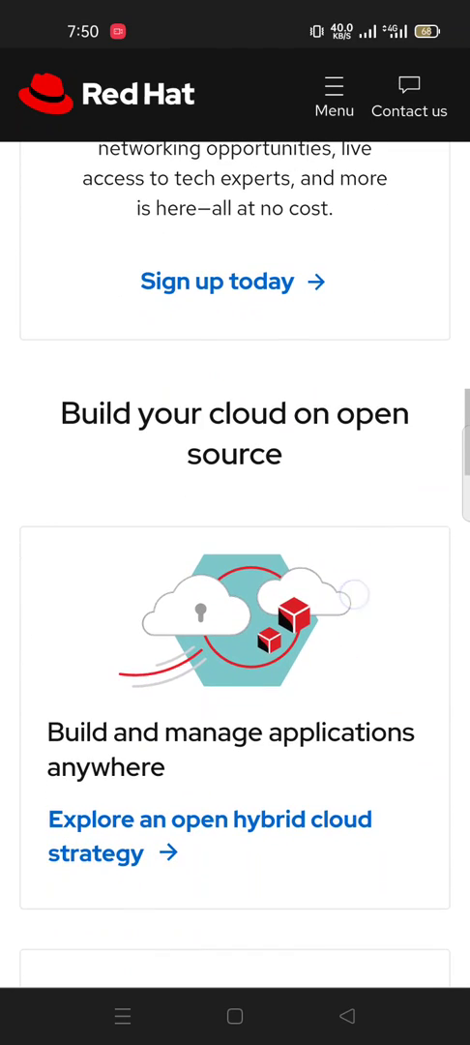
scroll(down, 3)
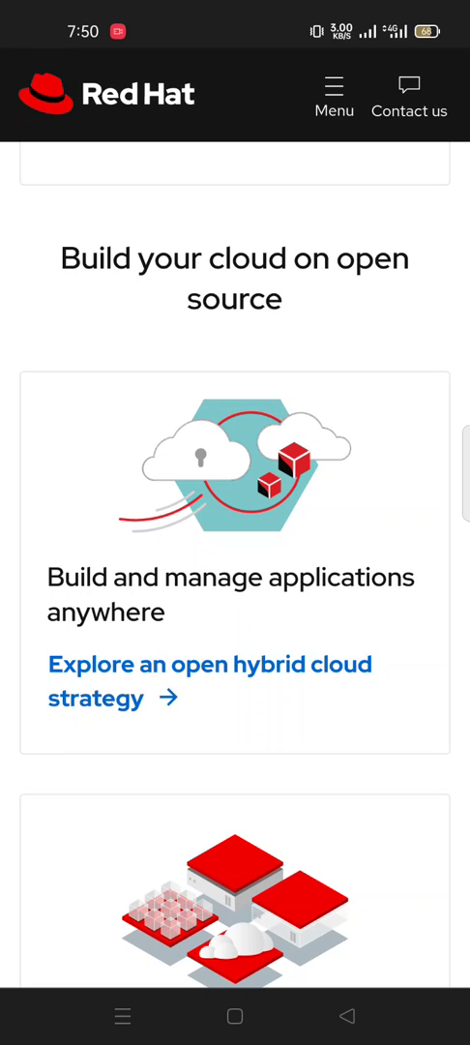
scroll(down, 3)
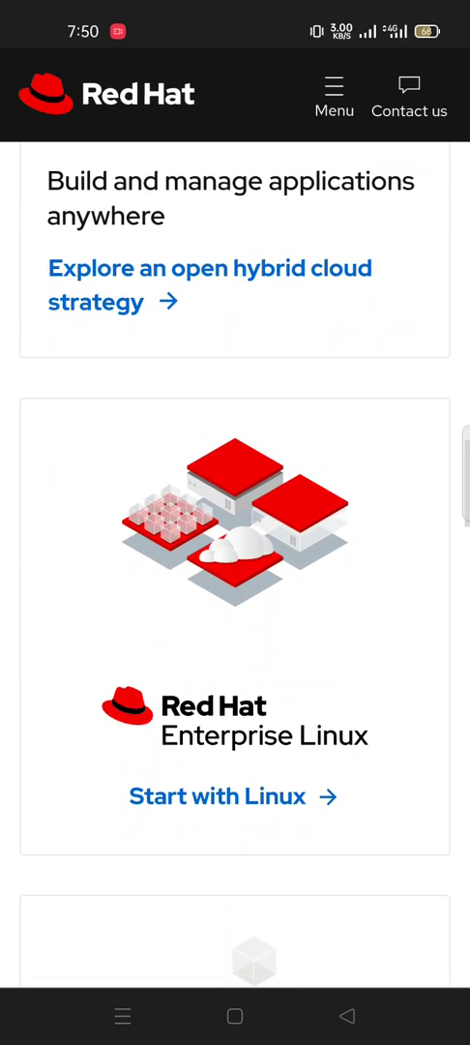
scroll(down, 3)
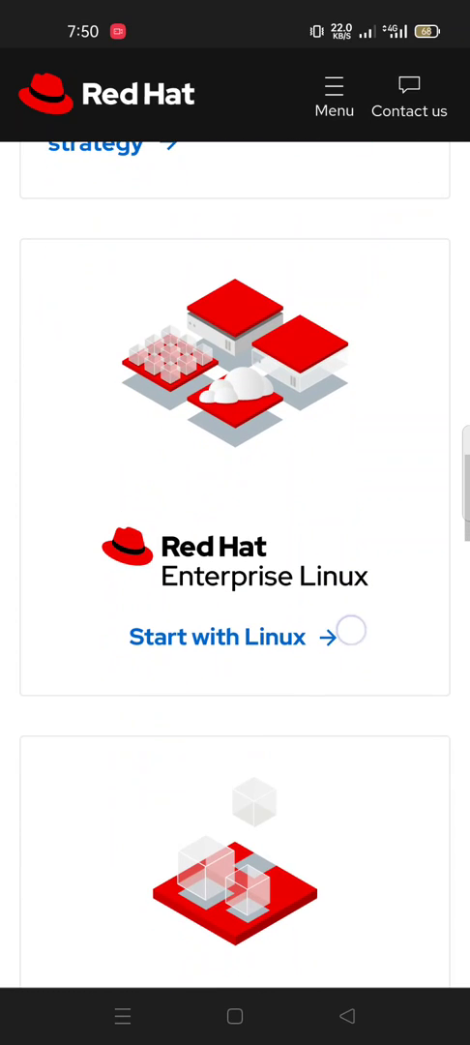
scroll(down, 3)
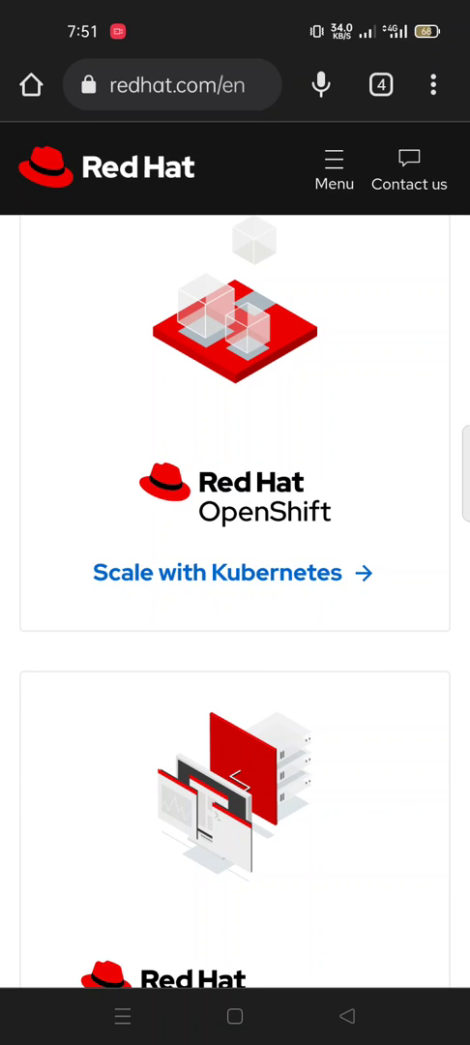
scroll(down, 3)
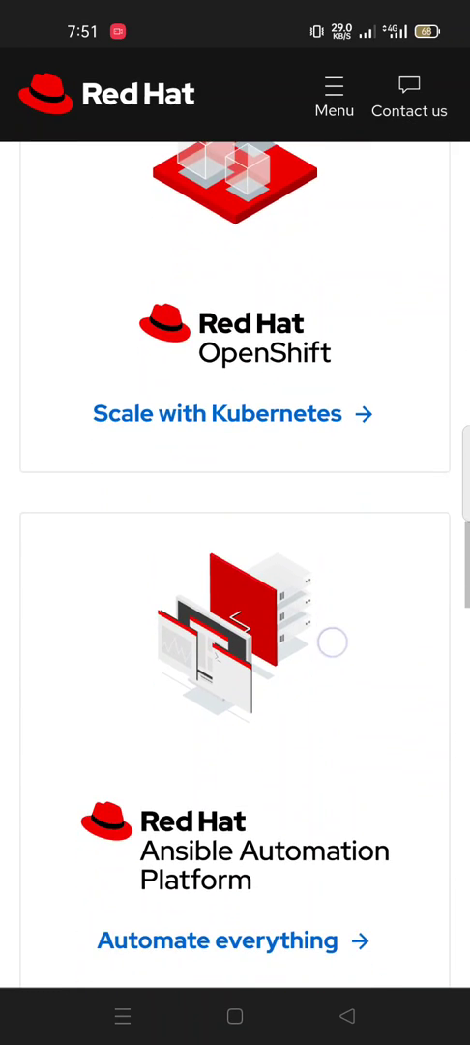
scroll(down, 3)
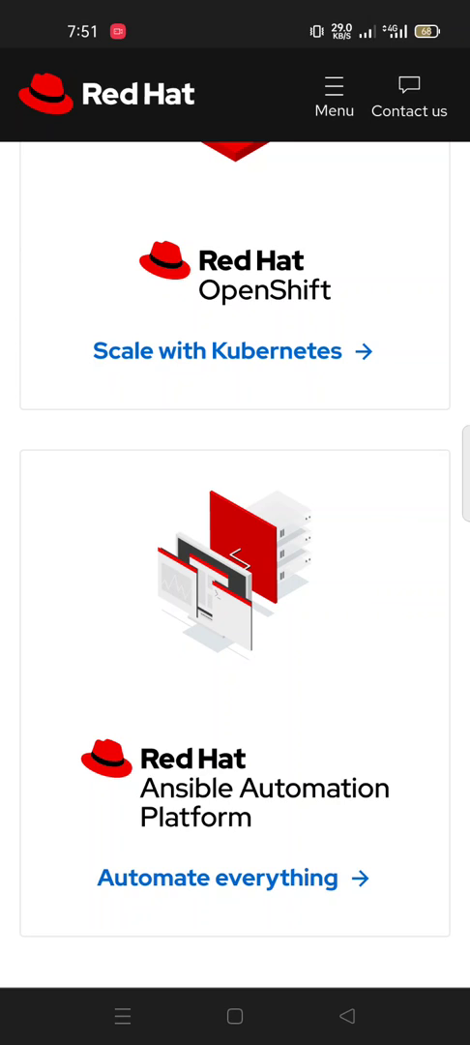
scroll(down, 3)
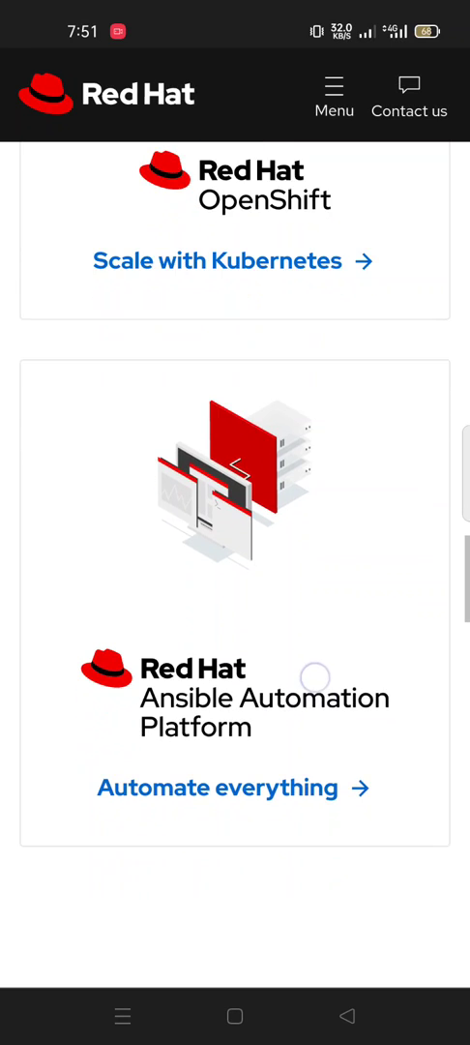
scroll(down, 3)
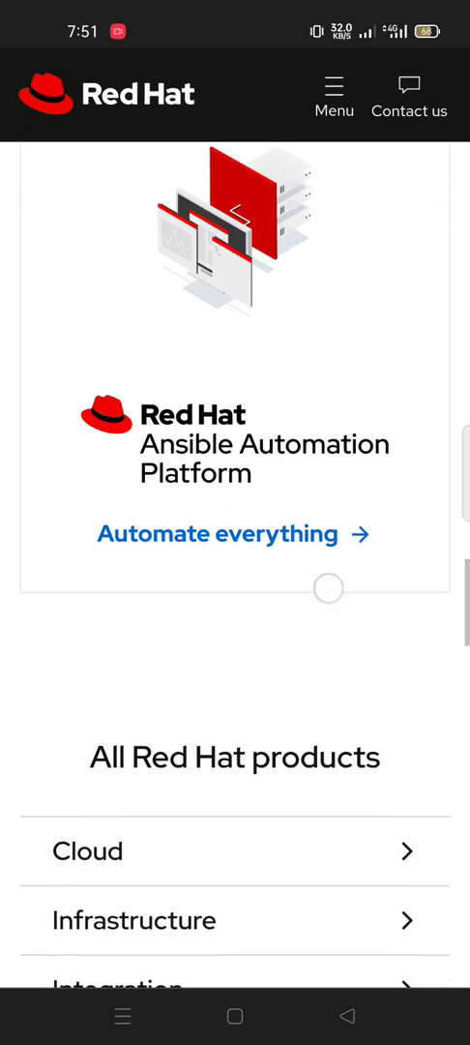
scroll(down, 3)
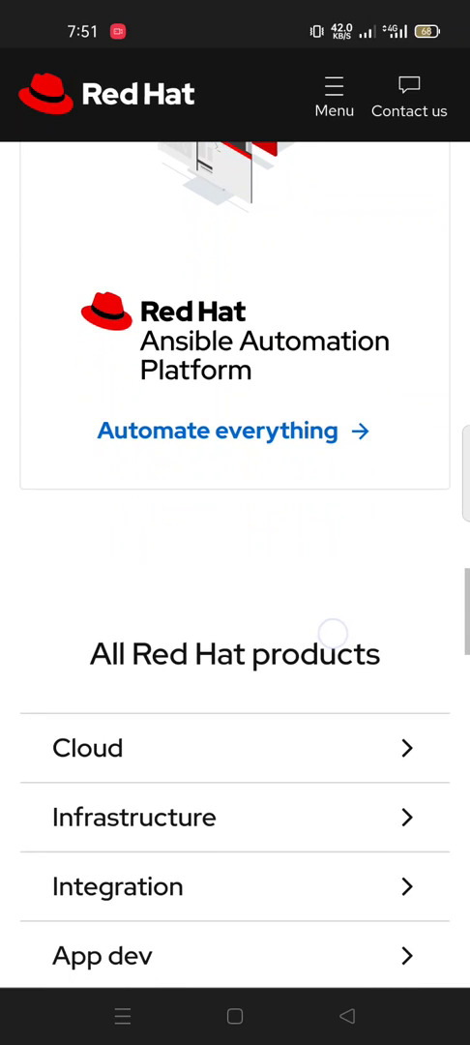
scroll(down, 3)
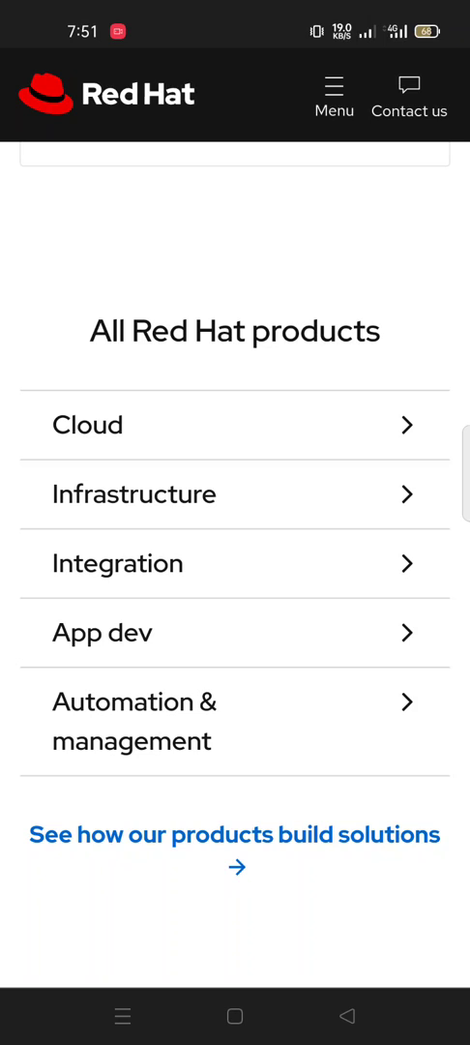
Step: Scroll through Tech topics and 'Building enterprise-ready solutions' to the red ABOUT footer
scroll(down, 3)
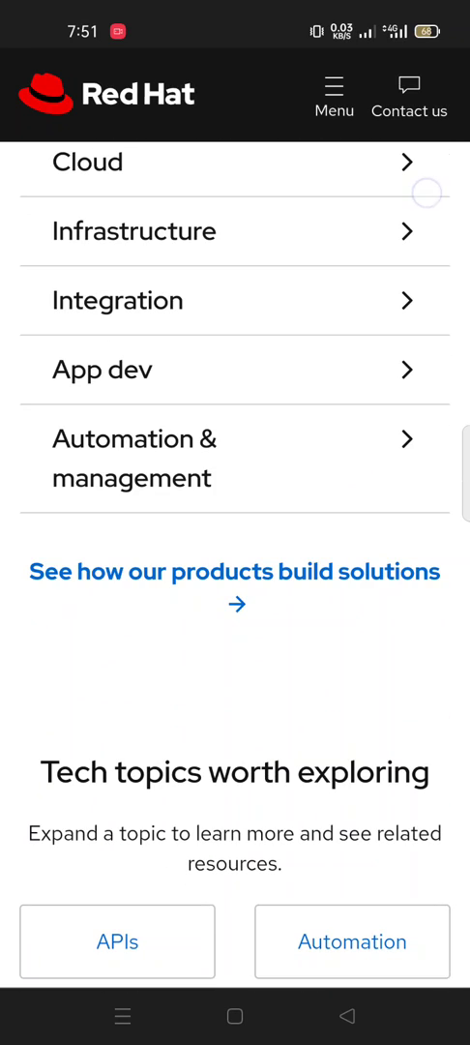
scroll(down, 3)
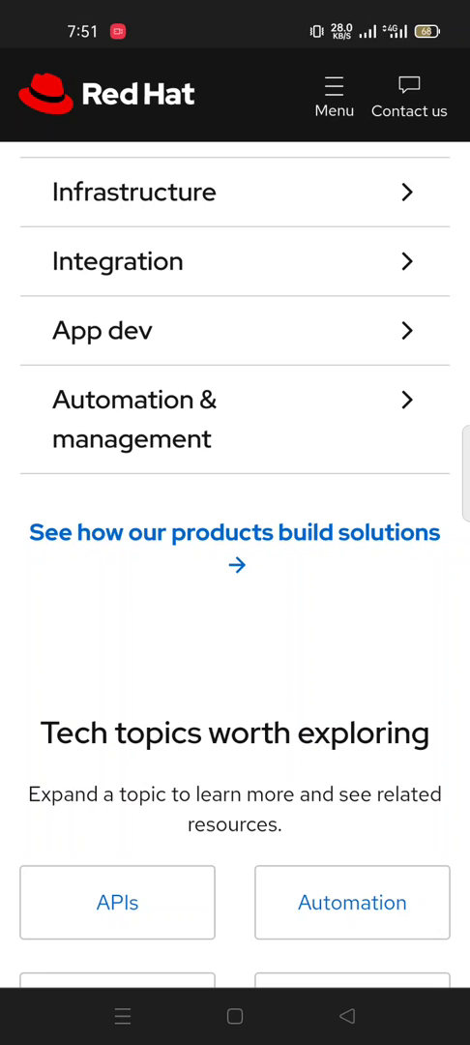
scroll(down, 3)
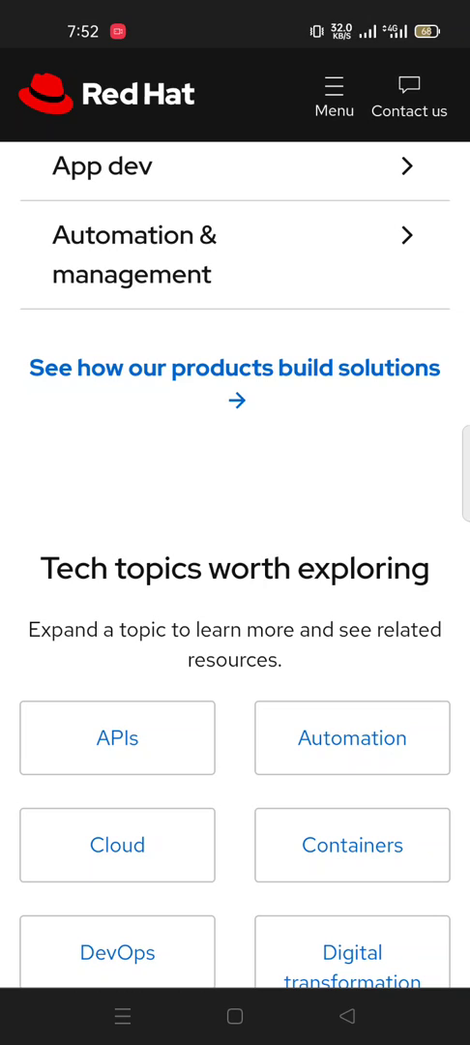
scroll(down, 3)
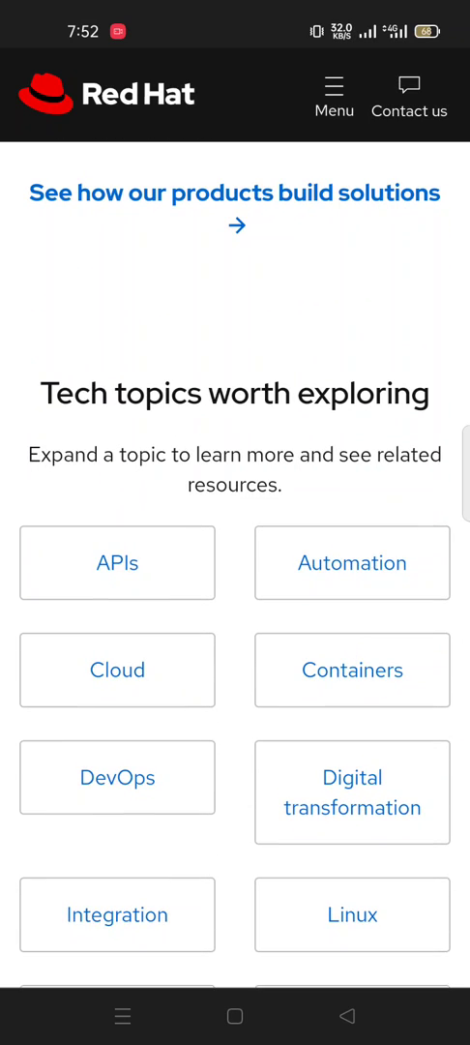
scroll(down, 3)
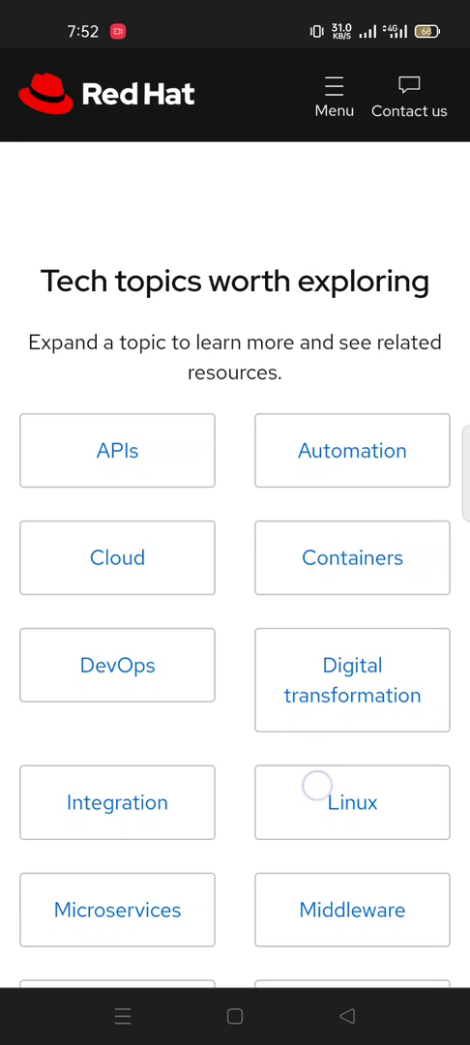
scroll(down, 3)
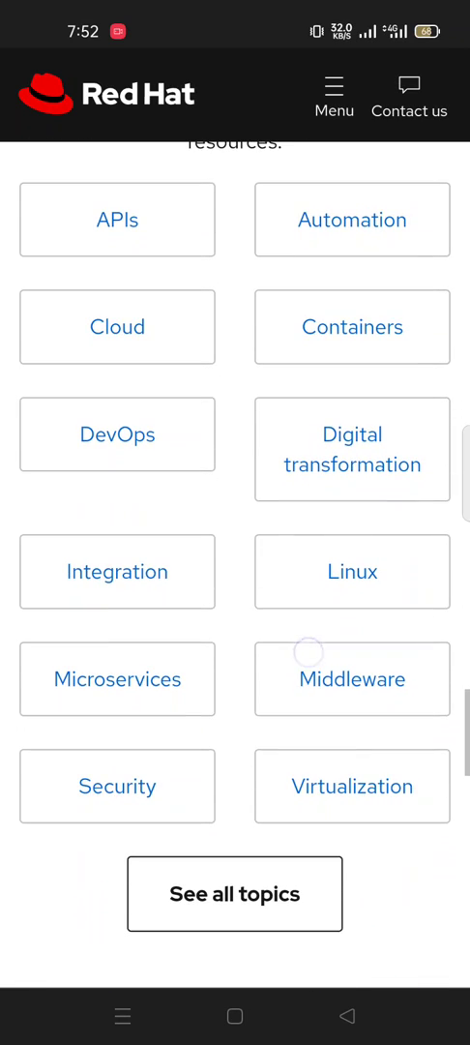
scroll(down, 3)
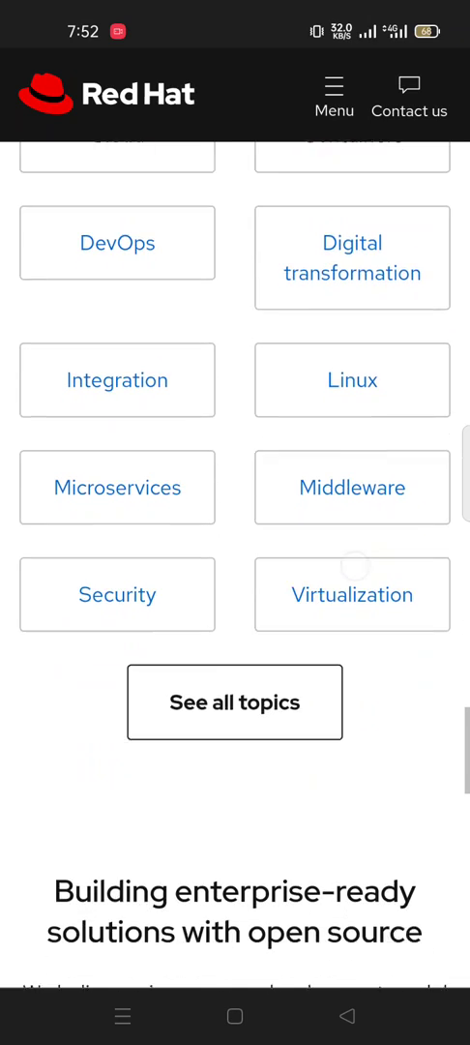
scroll(down, 3)
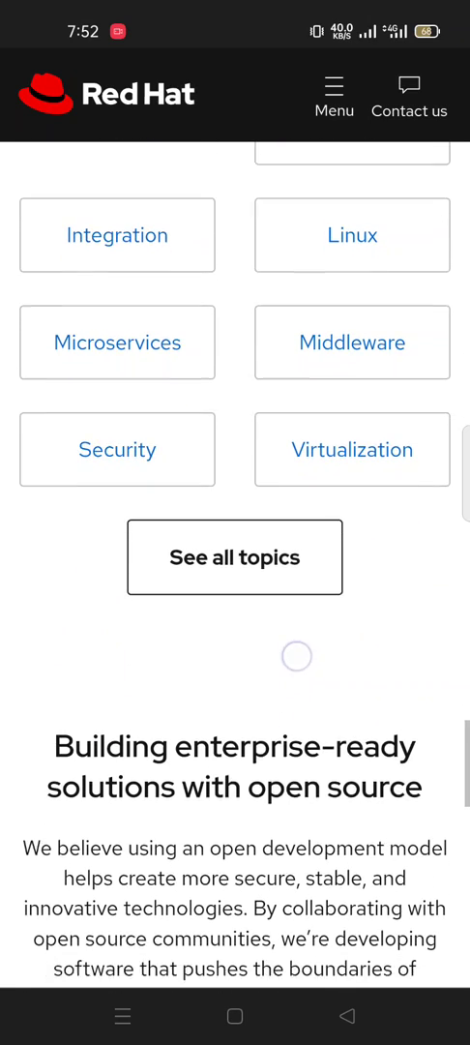
scroll(down, 3)
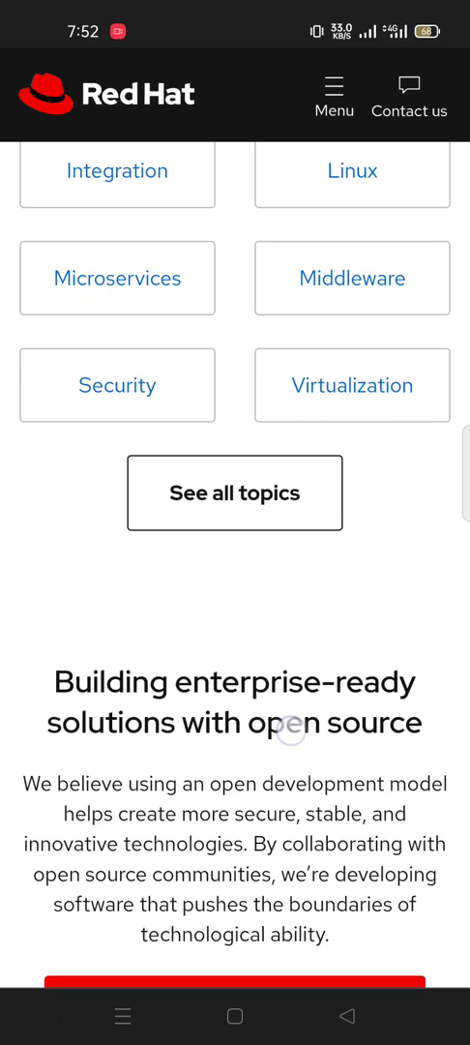
scroll(down, 3)
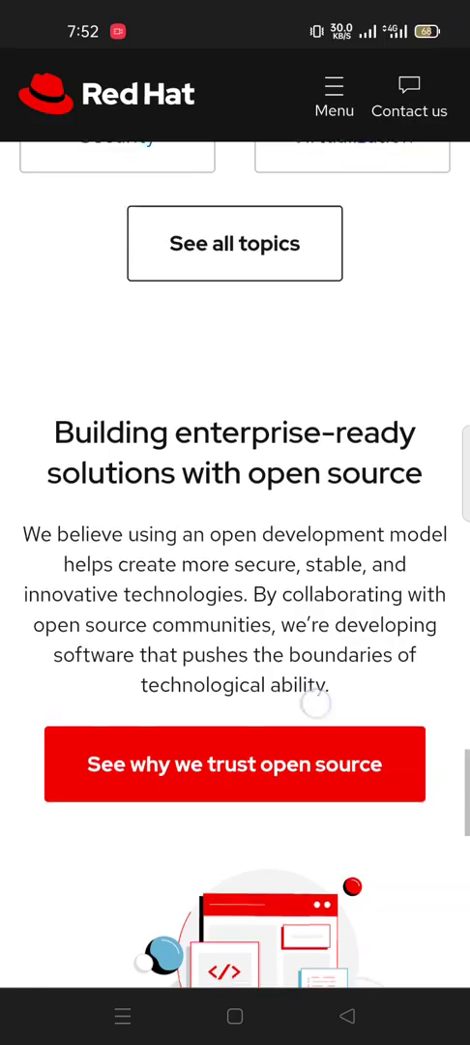
scroll(down, 3)
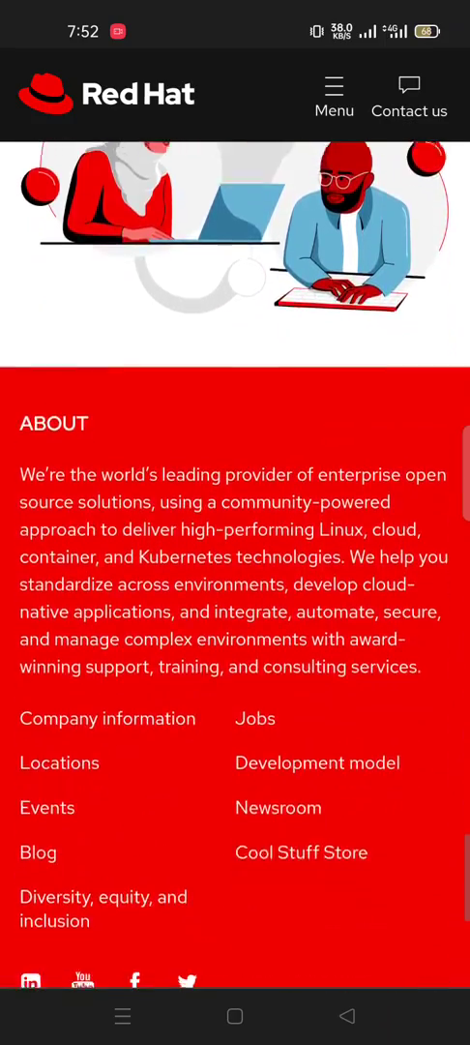
Step: Scroll through the 'Creating better technology with open source' page toward 'Our patent promise'
scroll(down, 3)
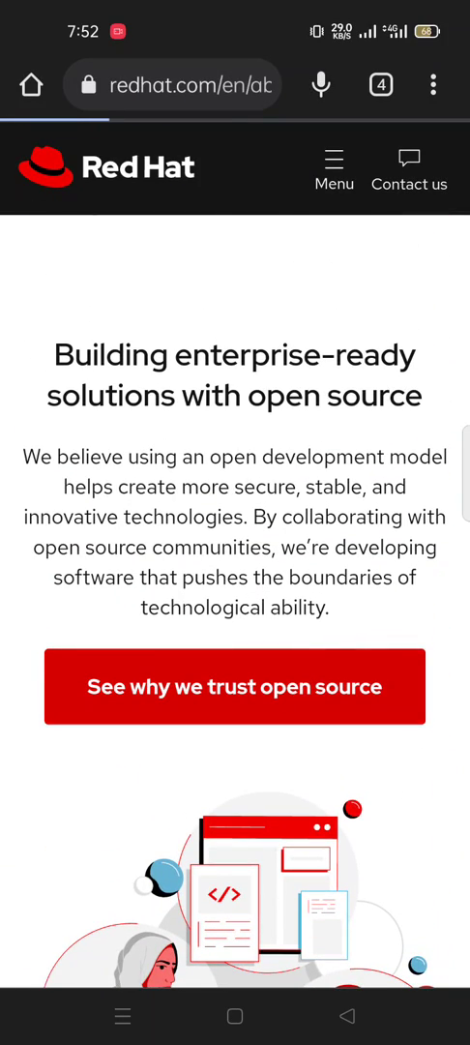
scroll(down, 3)
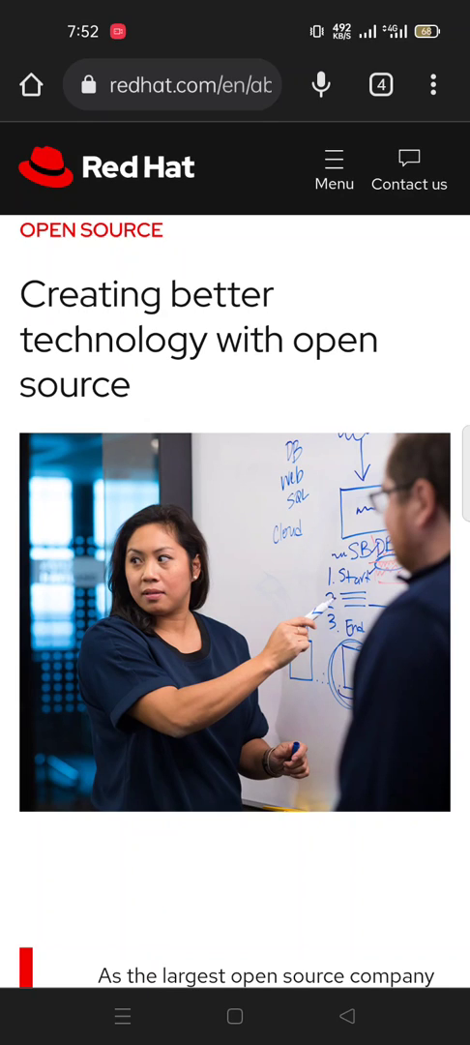
scroll(down, 3)
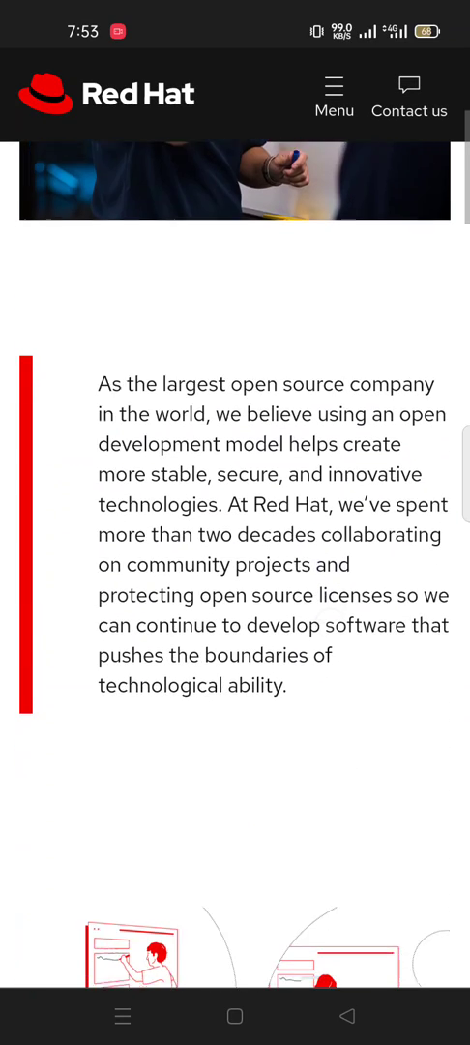
scroll(down, 3)
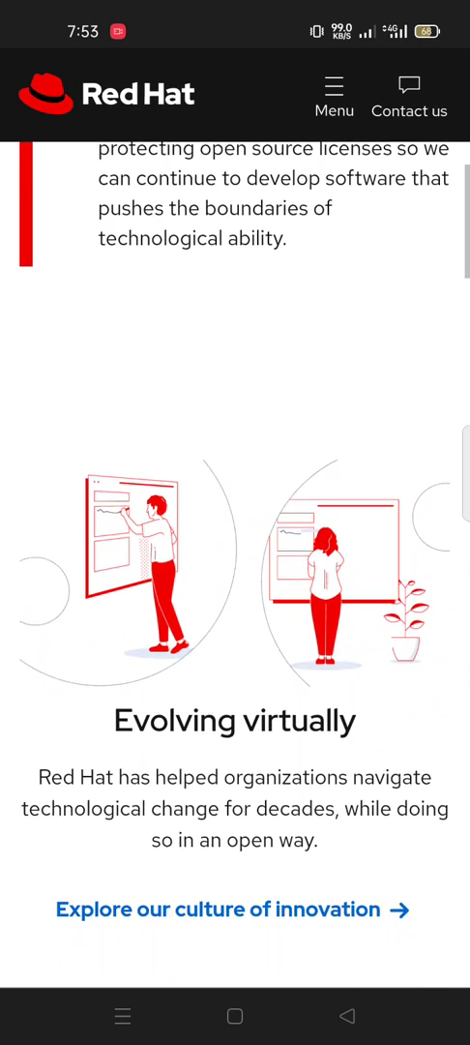
scroll(down, 3)
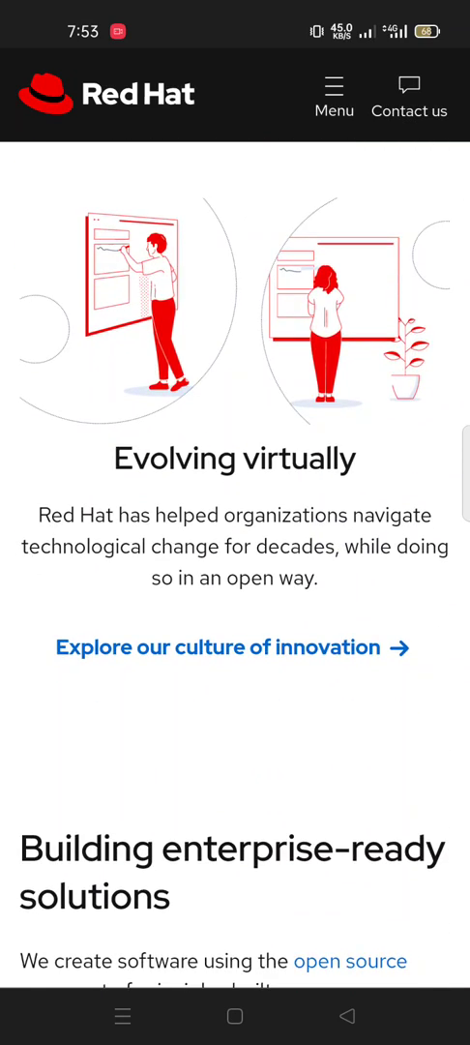
scroll(down, 3)
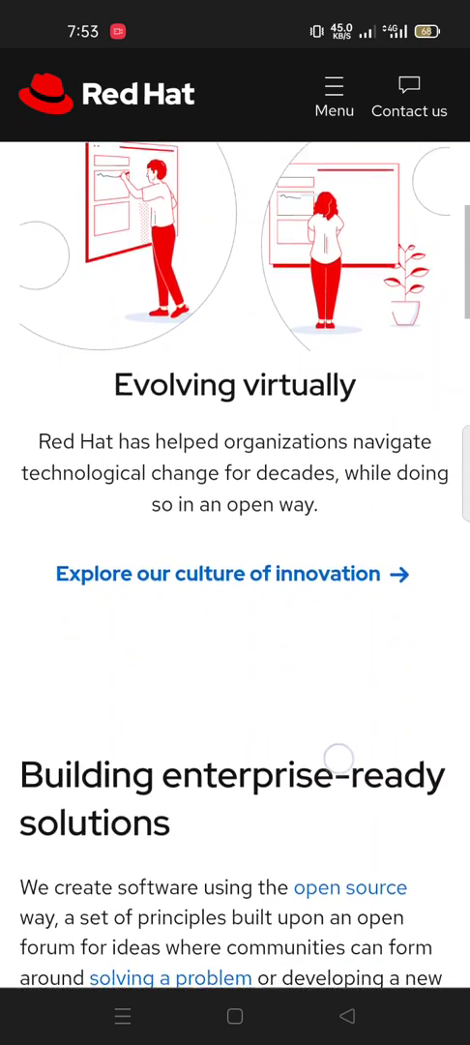
scroll(down, 3)
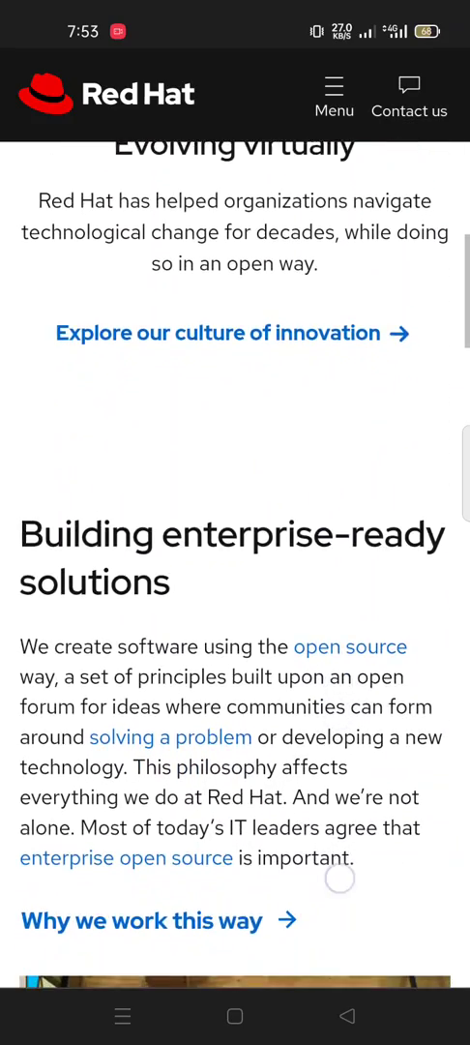
scroll(down, 3)
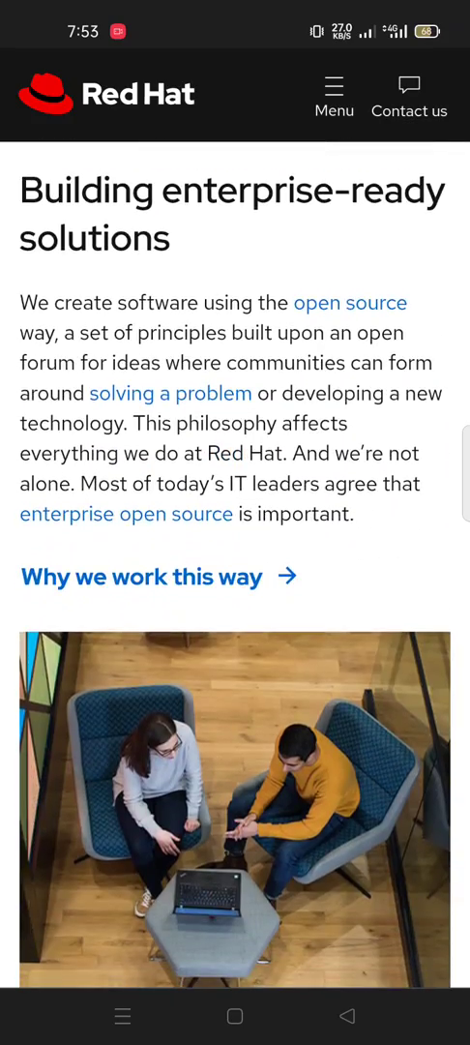
scroll(down, 3)
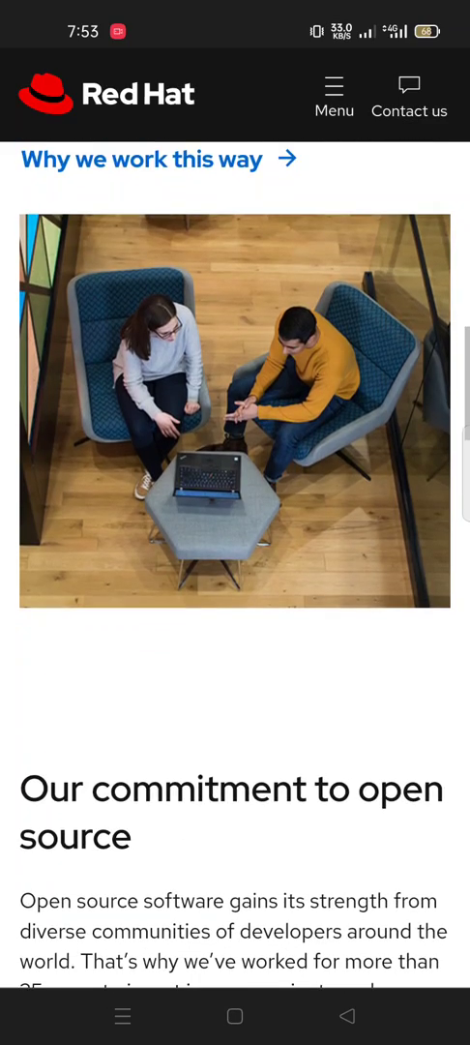
scroll(down, 3)
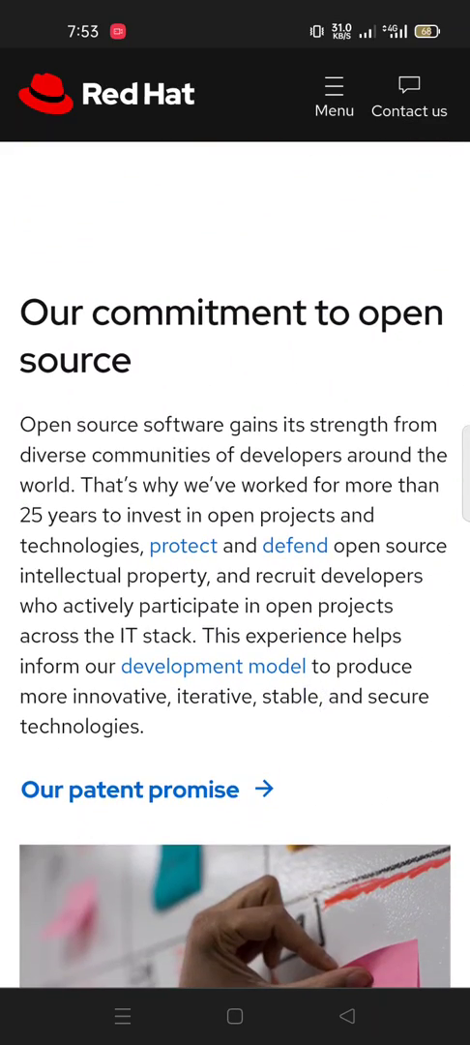
scroll(down, 3)
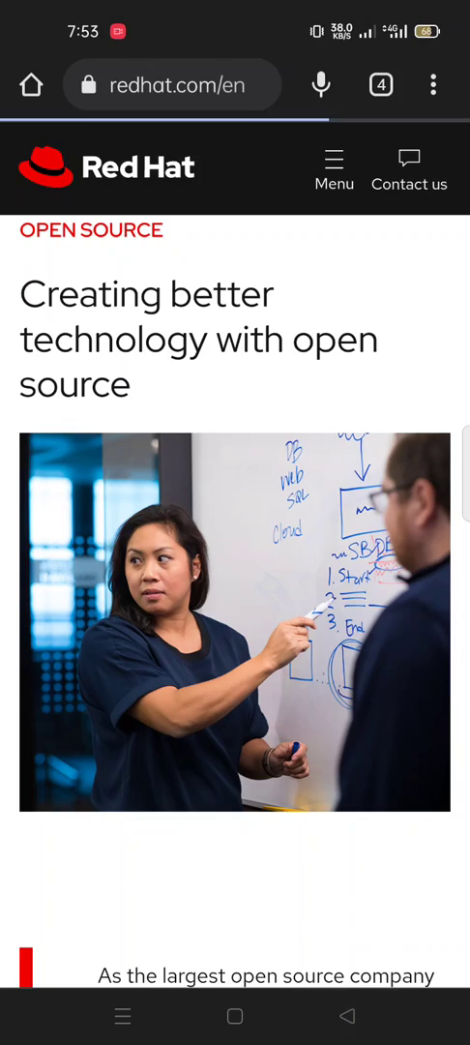
Step: Scroll the homepage back past the product cards to the 'Clouds that compete can still connect' hero
scroll(down, 3)
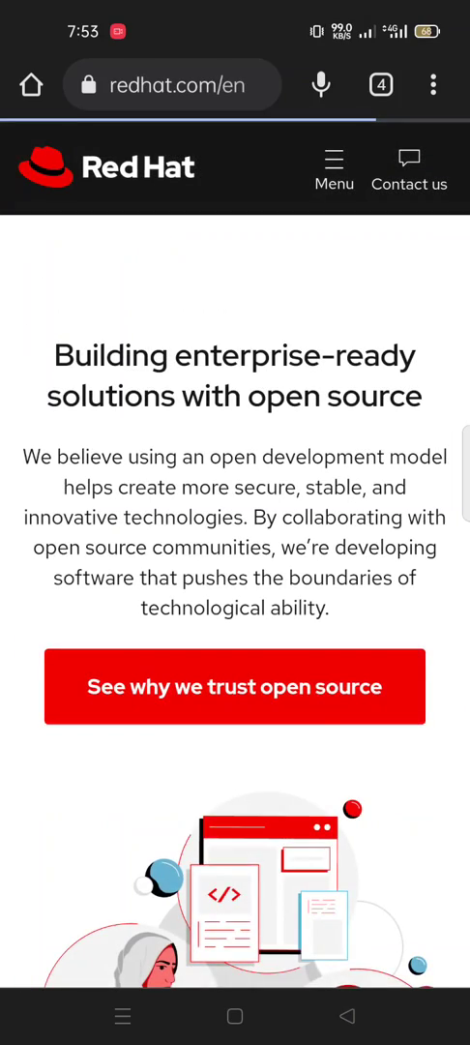
scroll(down, 3)
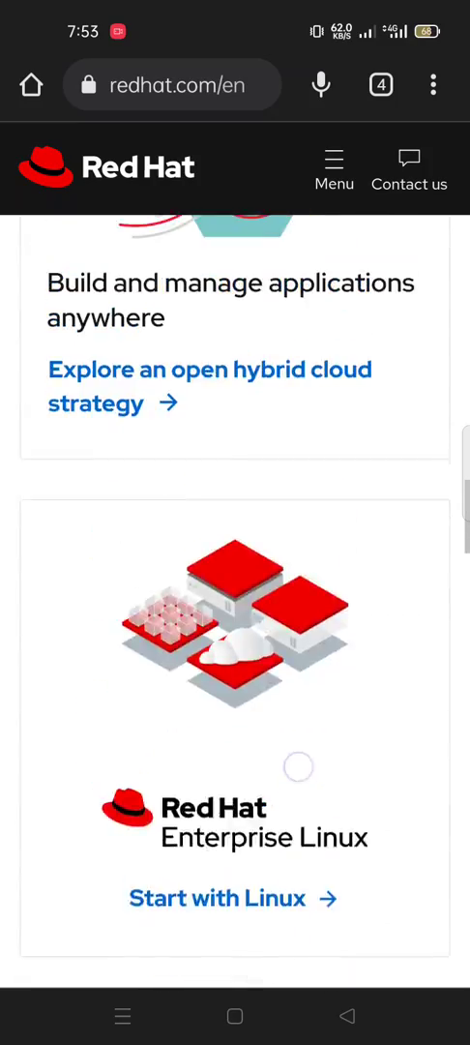
scroll(down, 3)
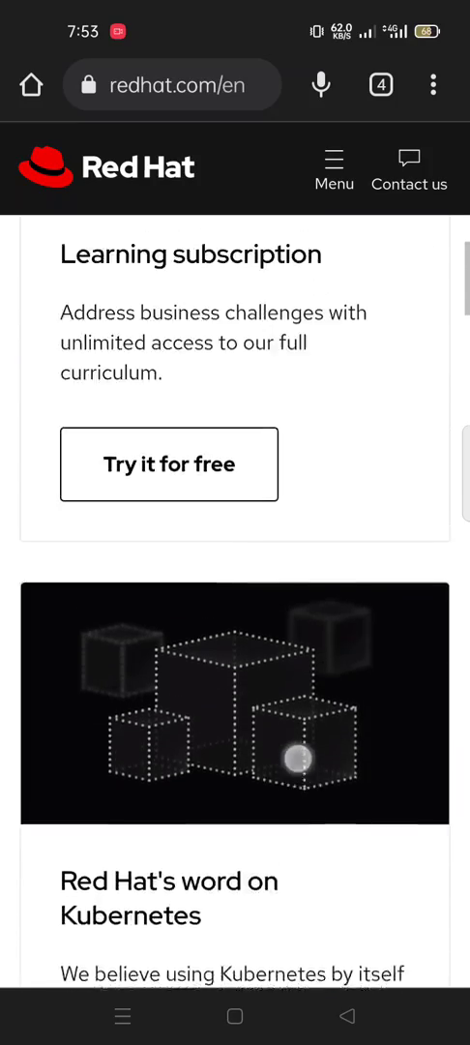
scroll(up, 3)
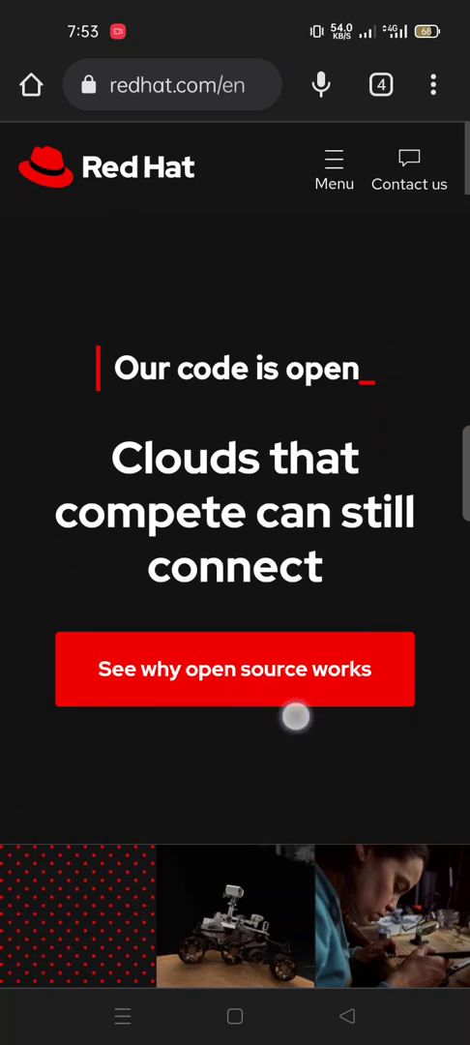